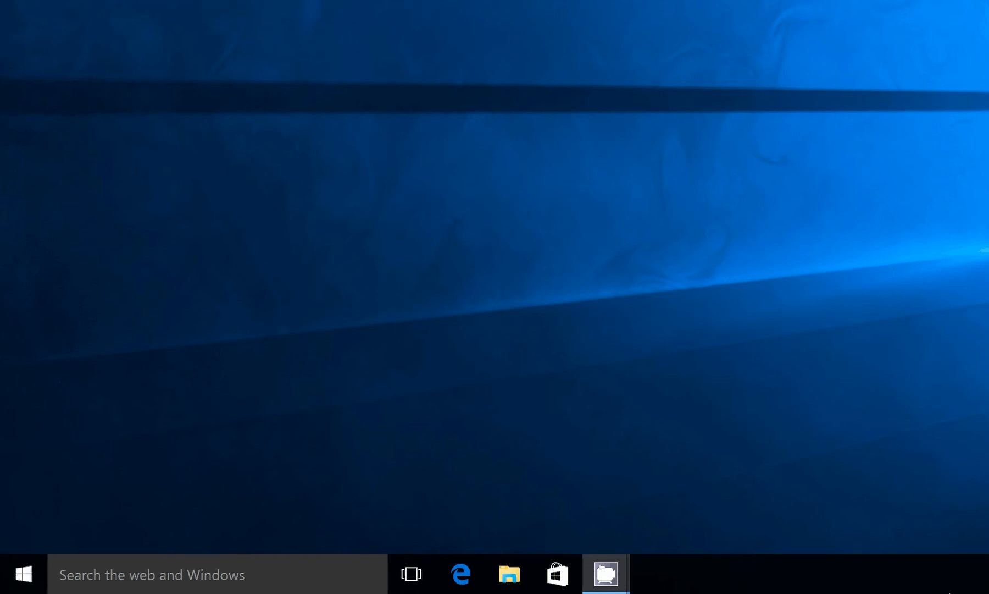
pyautogui.moveTo(62, 358)
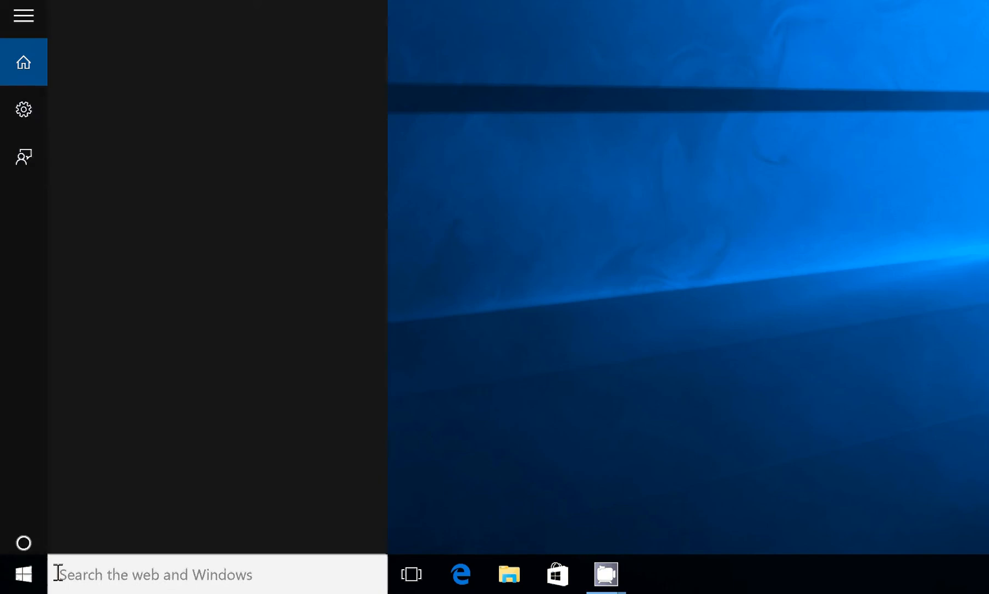
# Step: Search Windows for 'bitcoin' and bring up actions for the Bitcoin Core (64-bit) result
pyautogui.write('bitcoin')
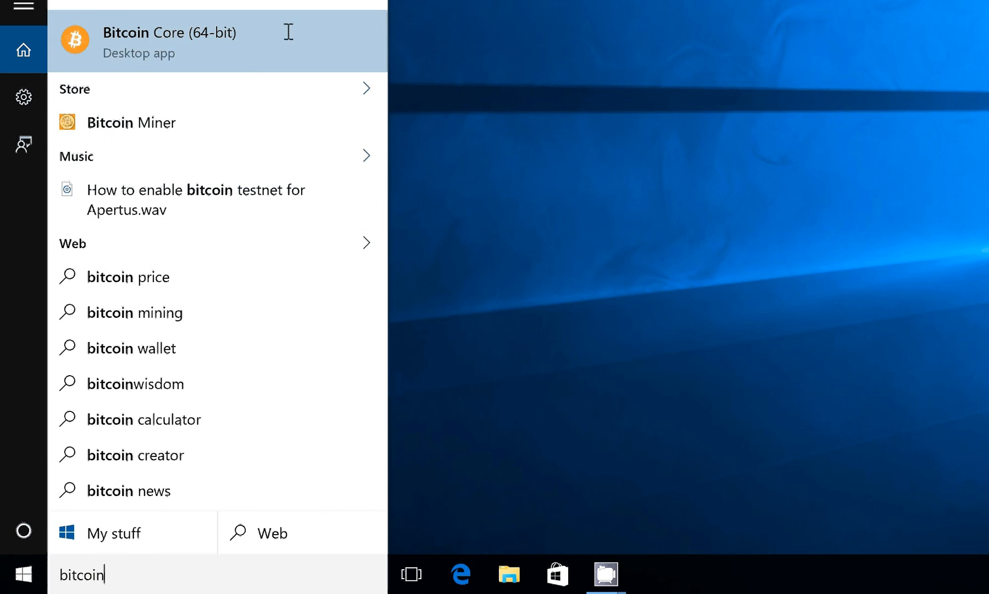
pyautogui.rightClick(169, 42)
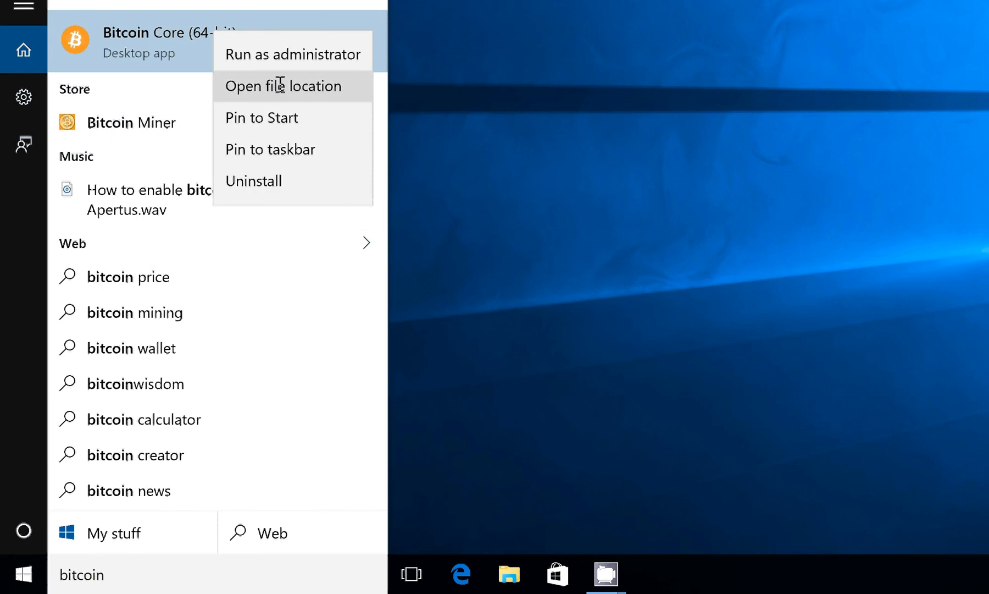
# Step: Go to the shortcut's Start Menu folder and paste a copy of the Bitcoin Core shortcut
pyautogui.click(283, 85)
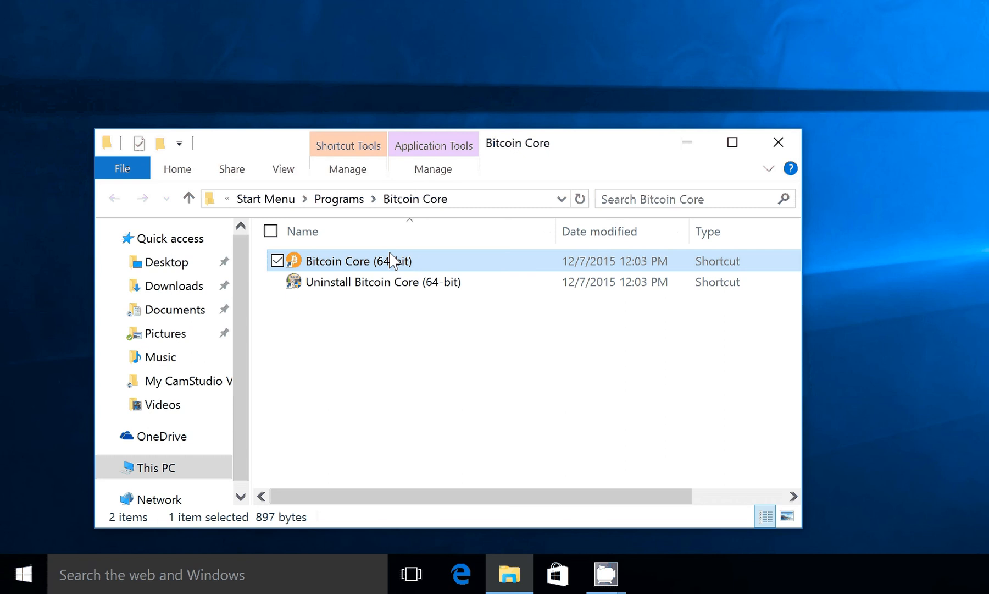
pyautogui.moveTo(582, 163)
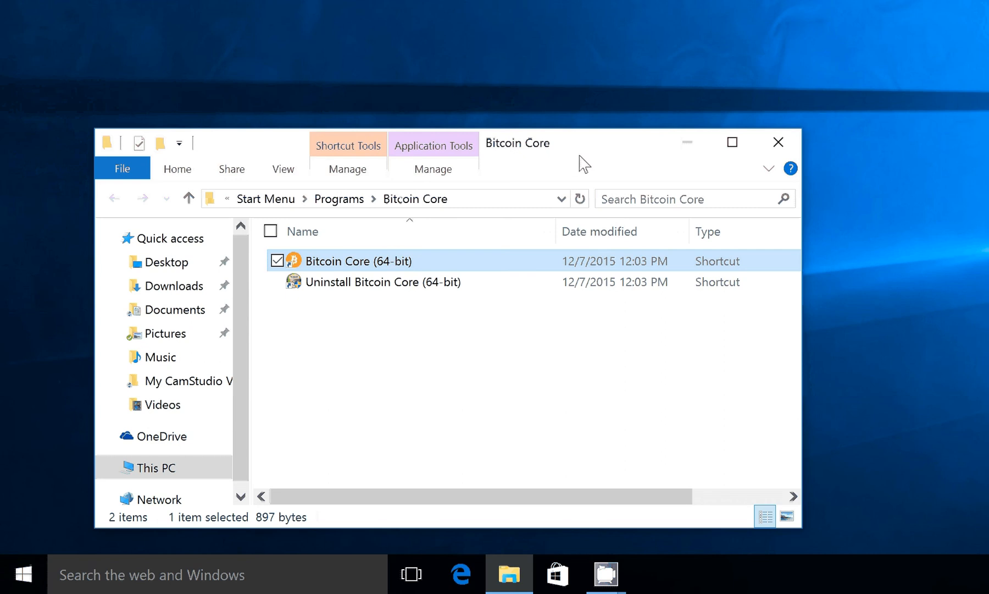
pyautogui.moveTo(356, 262)
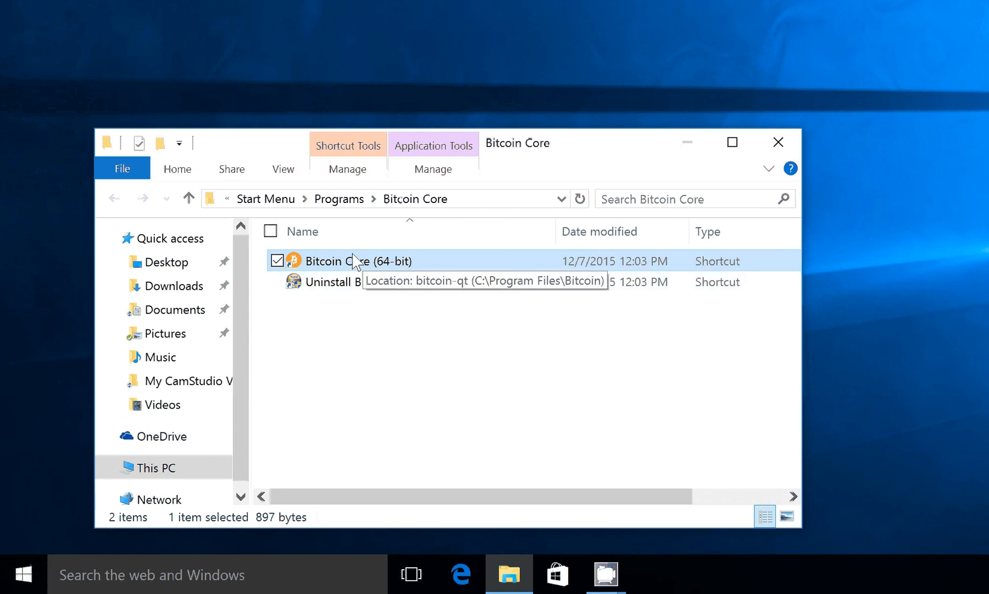
pyautogui.rightClick(350, 261)
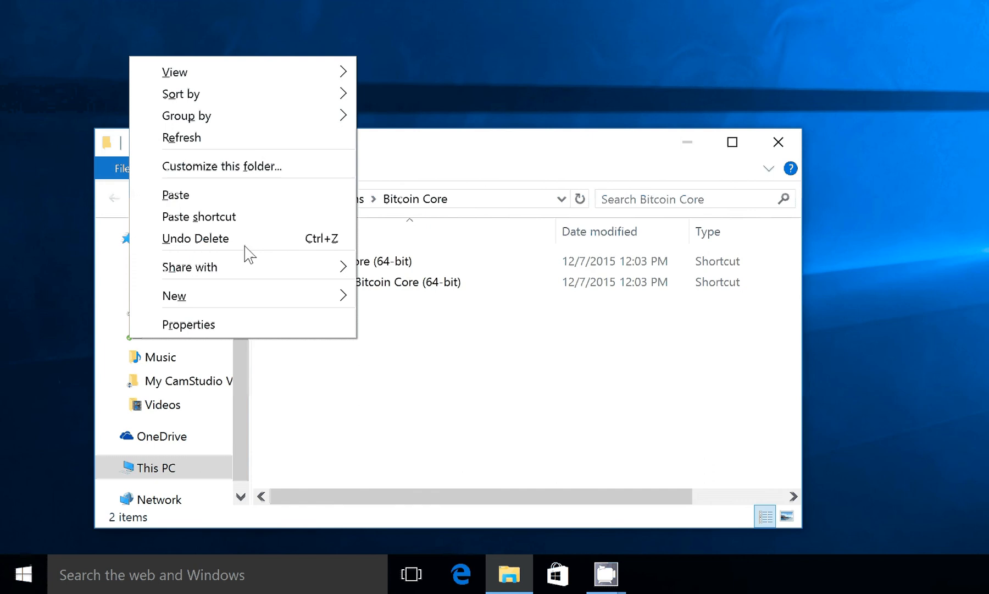
pyautogui.click(176, 195)
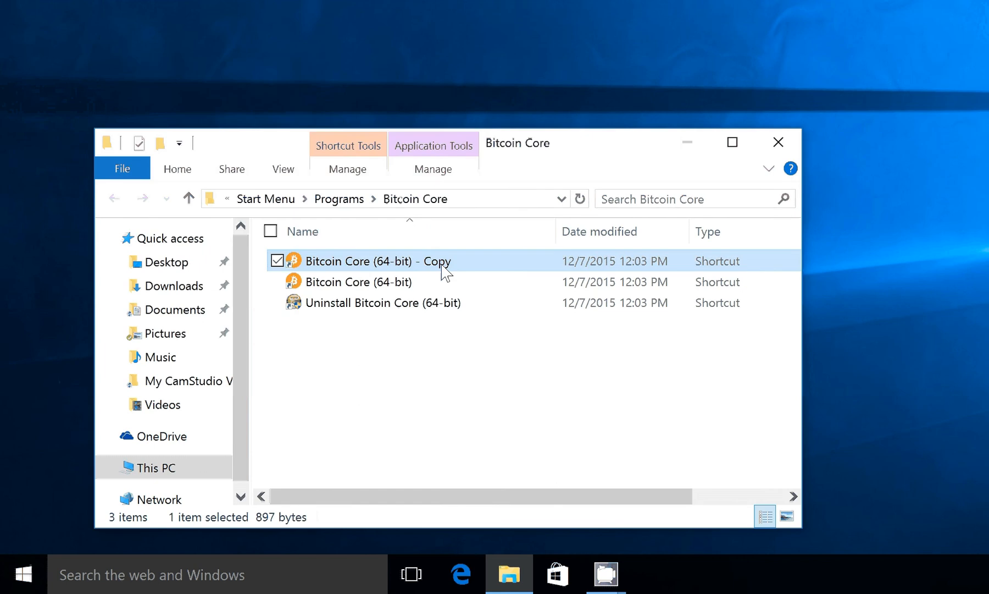
# Step: Rename the copied shortcut to 'Bitcoin Core testnet'
pyautogui.click(378, 261)
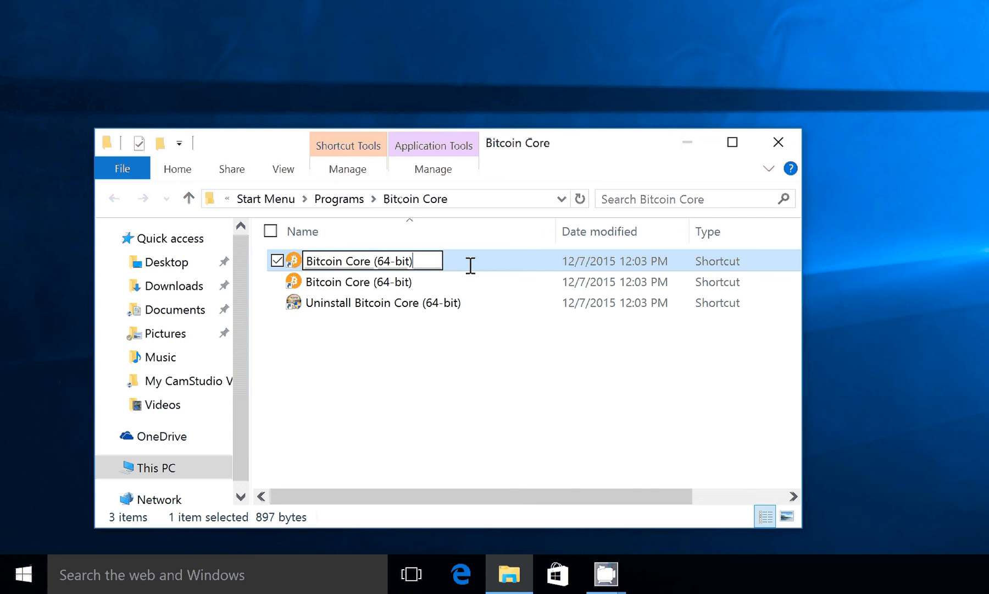
pyautogui.write('Bitcoin Core tes')
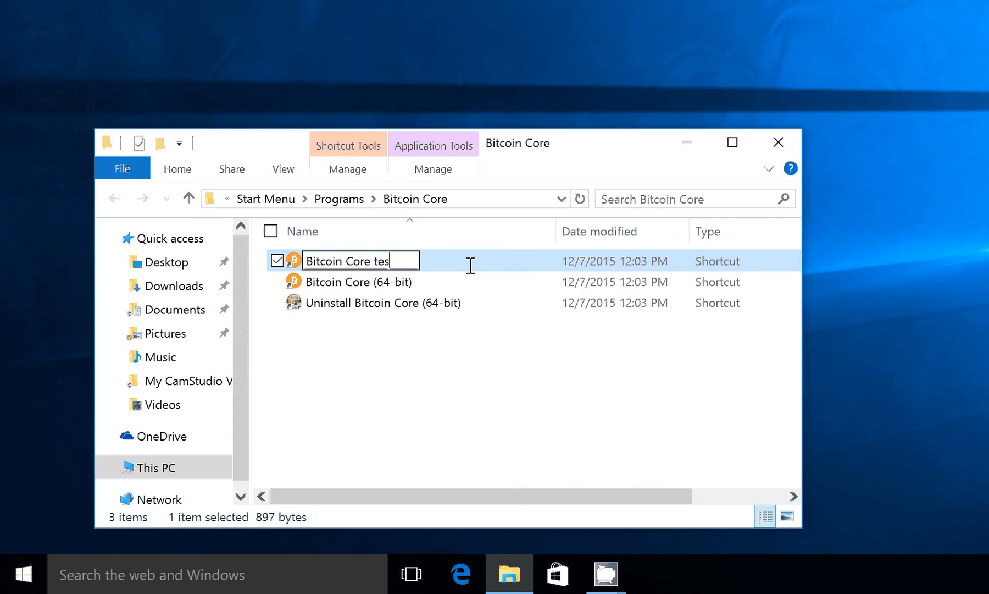
pyautogui.write('tnet')
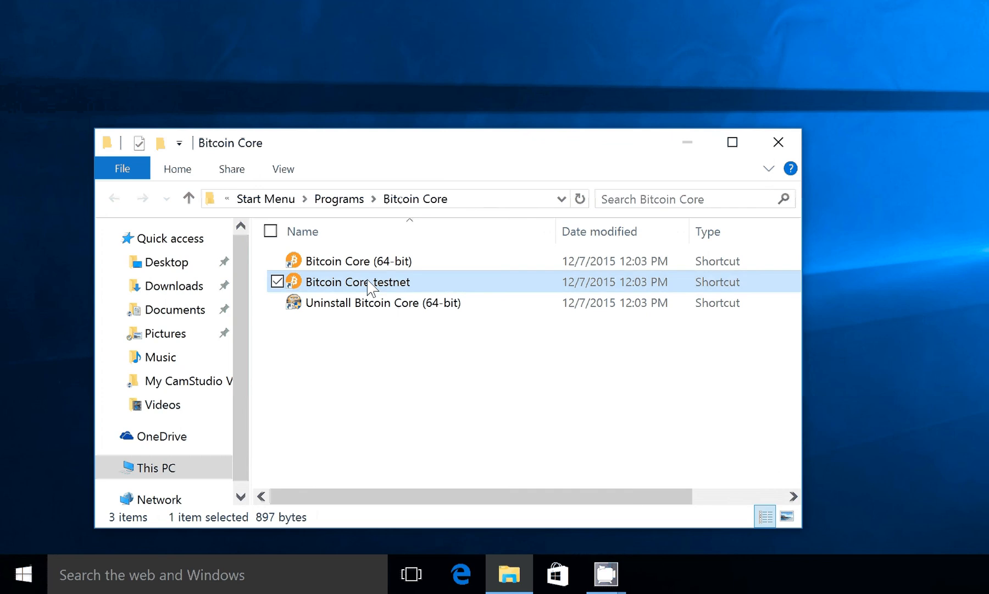
# Step: In the testnet shortcut's Properties, append ' -testnet' to the Target command
pyautogui.rightClick(358, 282)
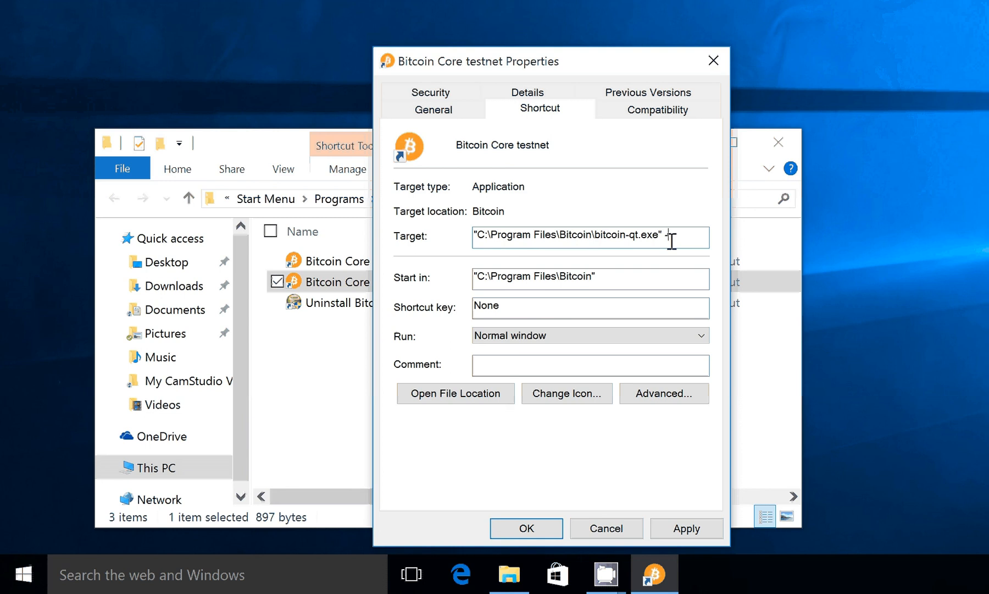
pyautogui.write('-testnet')
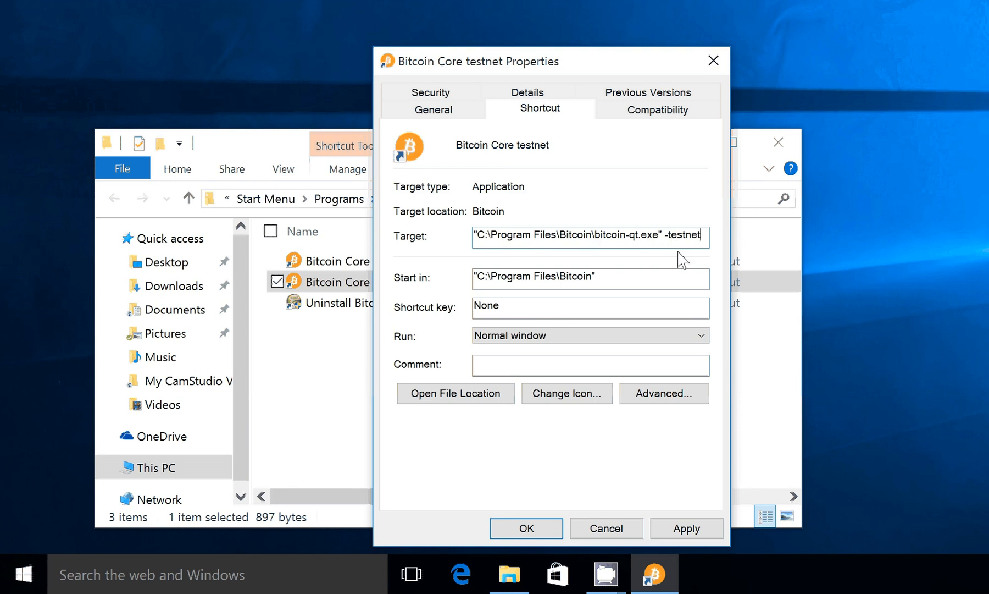
pyautogui.moveTo(668, 483)
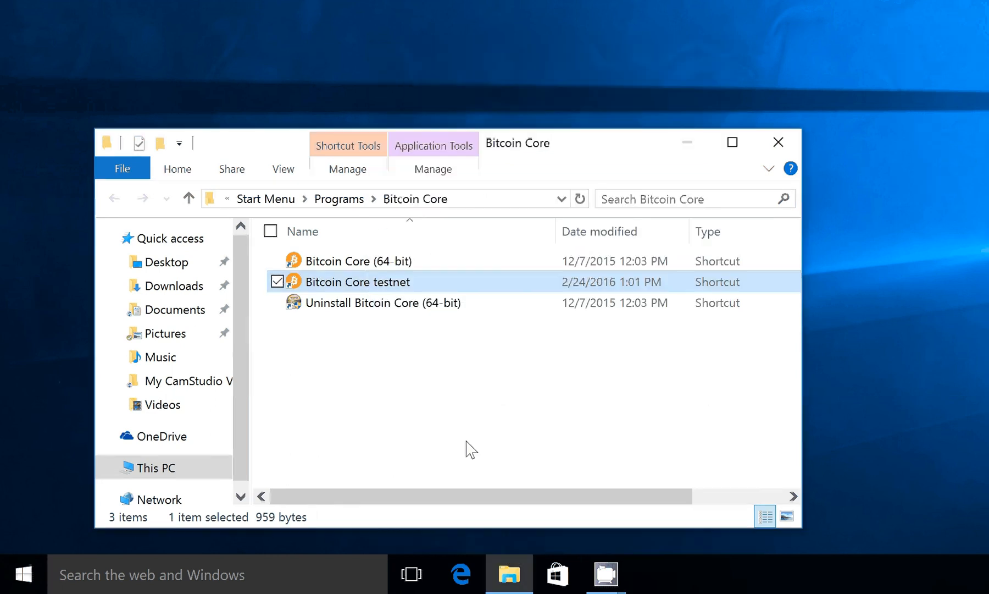
pyautogui.moveTo(378, 289)
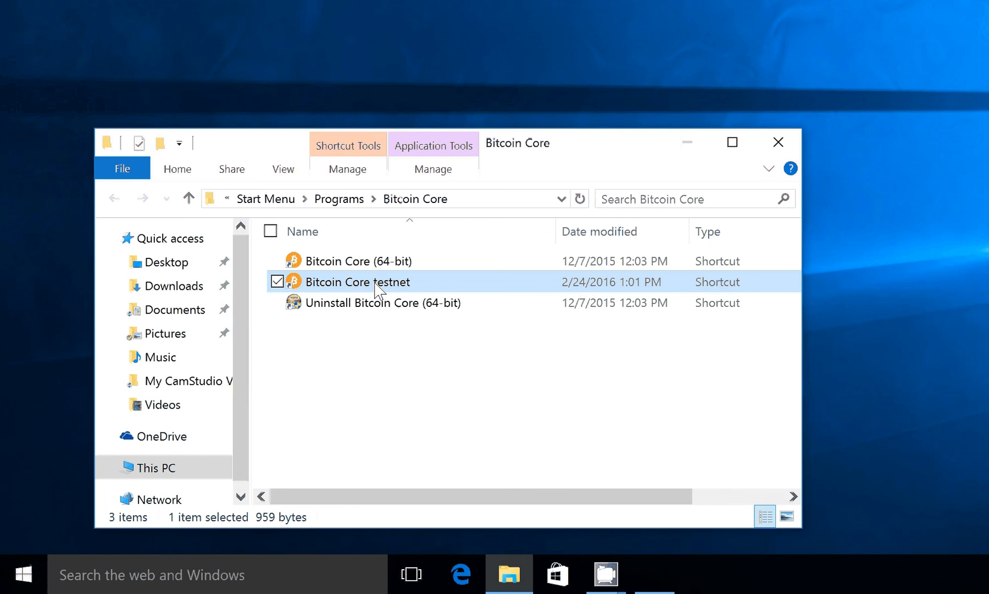
# Step: Launch Bitcoin Core in testnet mode from the 'Bitcoin Core testnet' shortcut
pyautogui.doubleClick(359, 281)
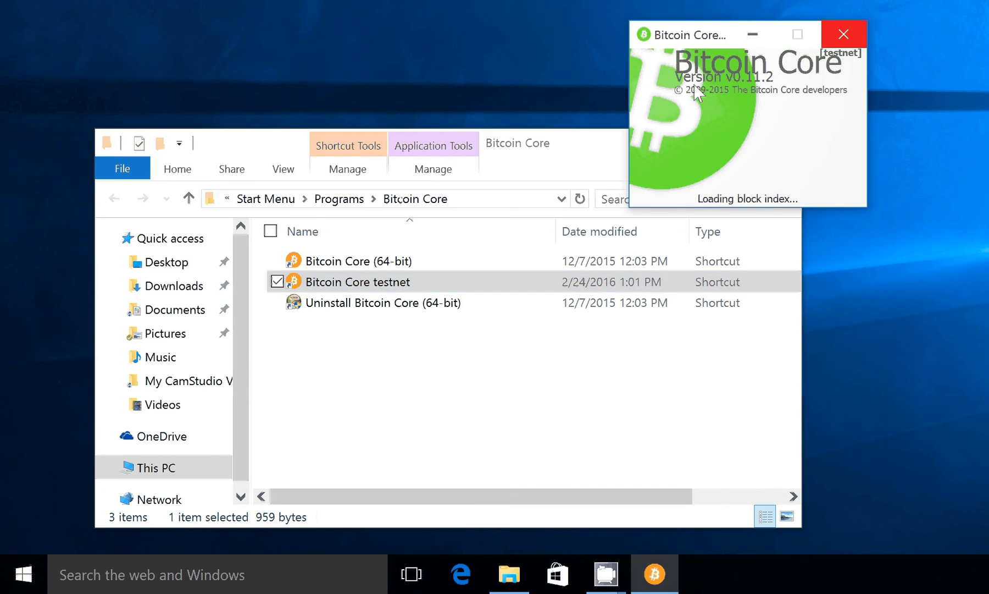
pyautogui.moveTo(798, 217)
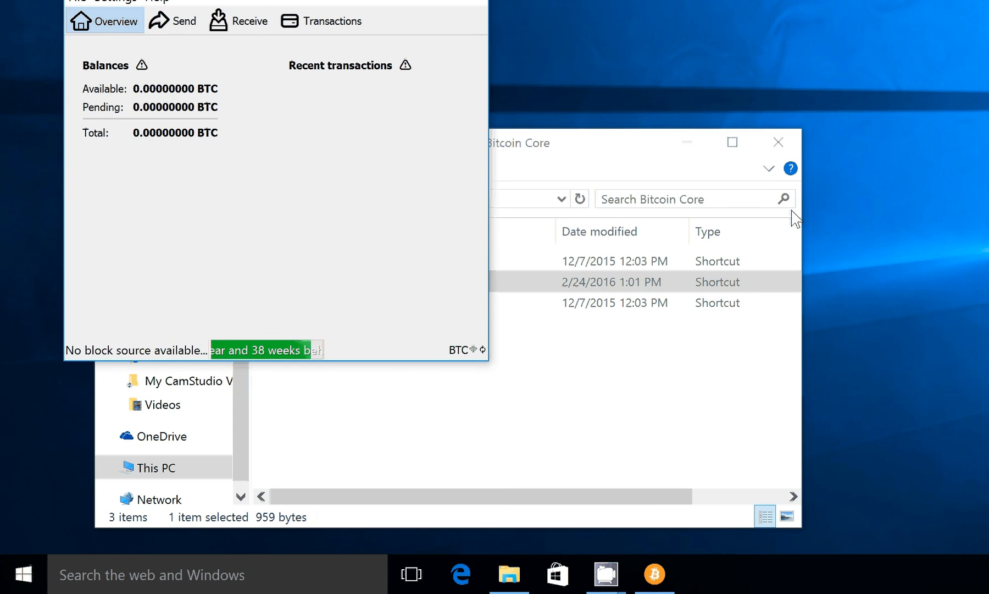
pyautogui.moveTo(322, 6)
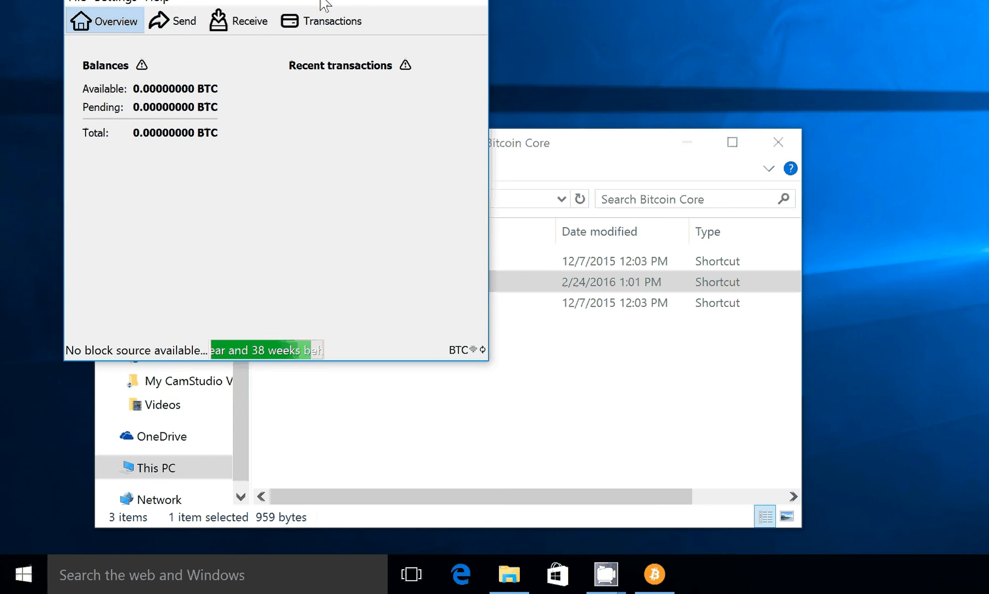